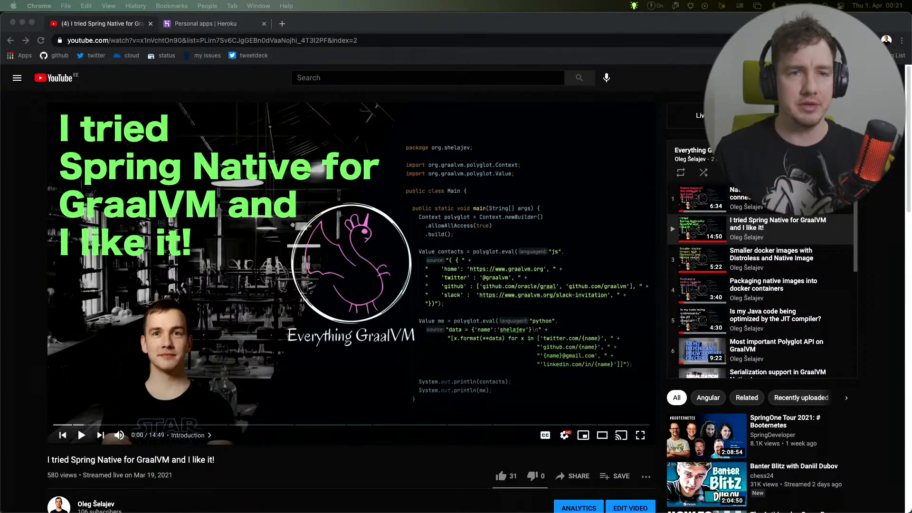
# Step: Switch to the Heroku personal apps page listing one Play Java app on Cedar-14
pyautogui.click(209, 23)
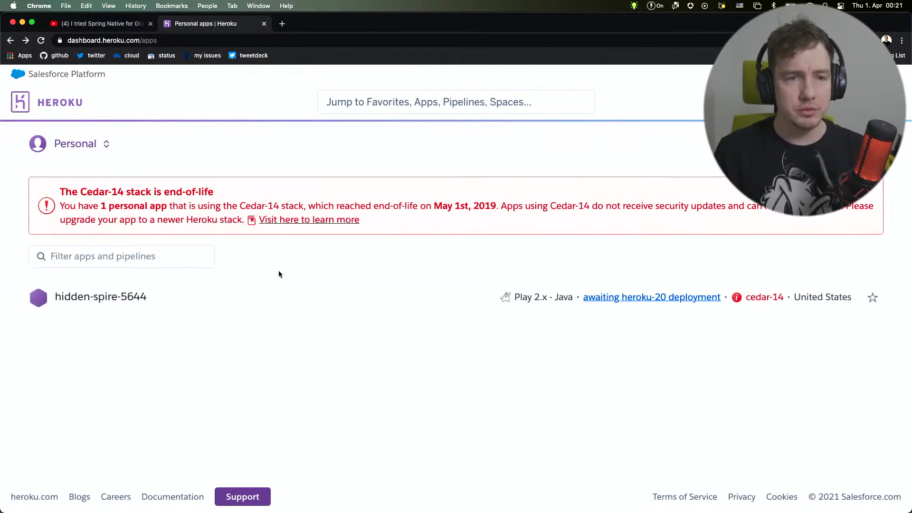
pyautogui.moveTo(110, 197)
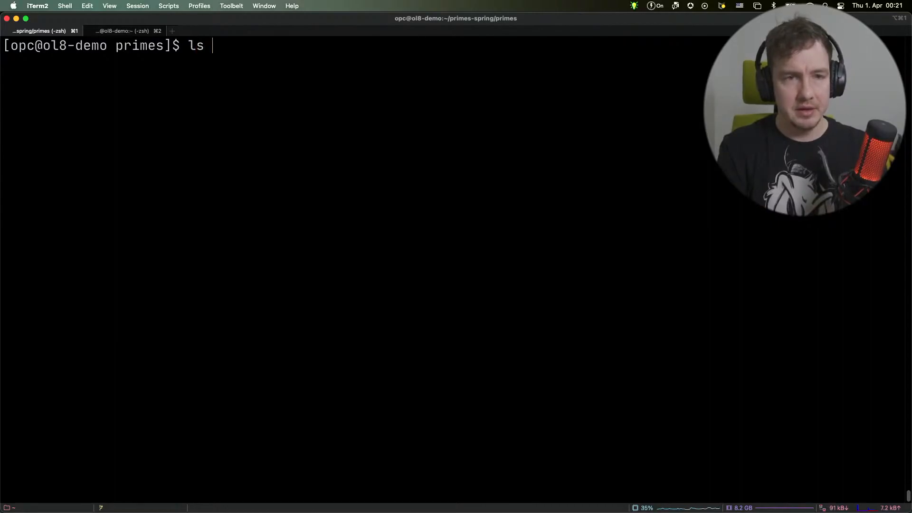
# Step: List the target directory, check the native executable with file, and run it, noting the 0.044-second startup
pyautogui.write('-la')
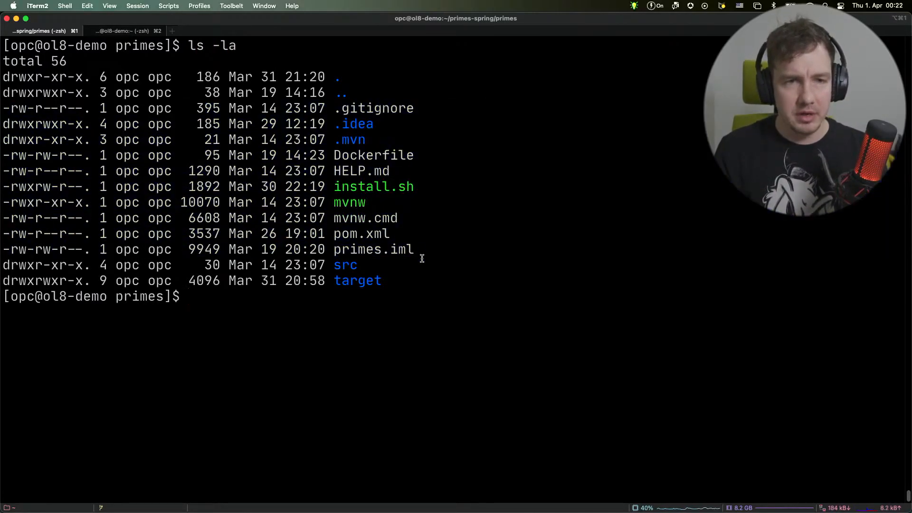
pyautogui.write('f')
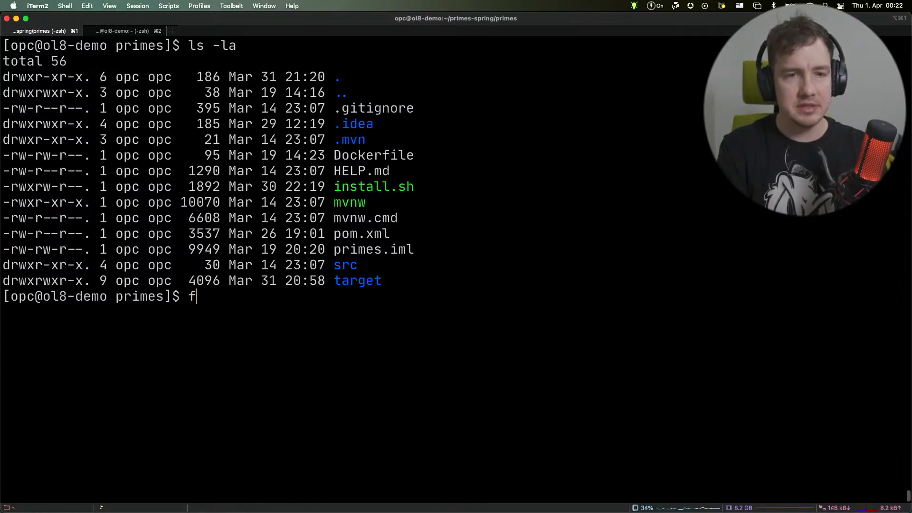
pyautogui.write('ile ./target/org.shelajev.primes.primes.primesapplication')
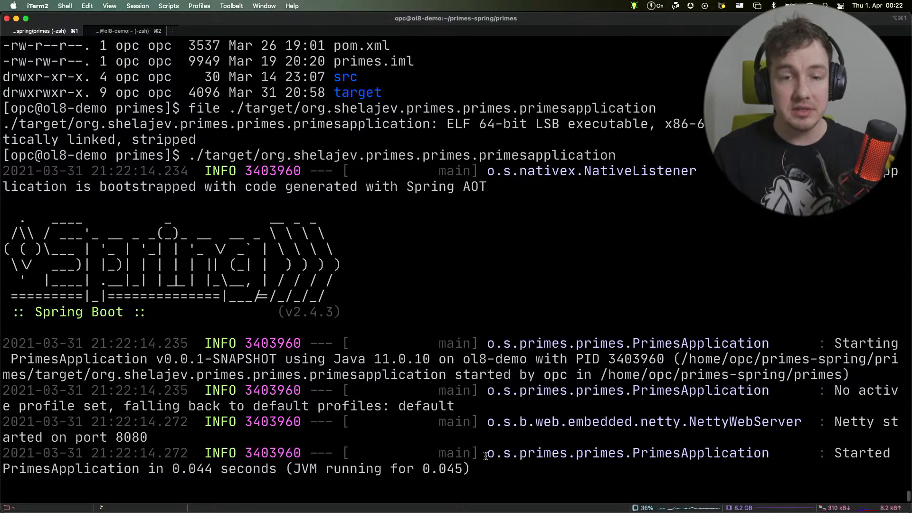
pyautogui.doubleClick(191, 468)
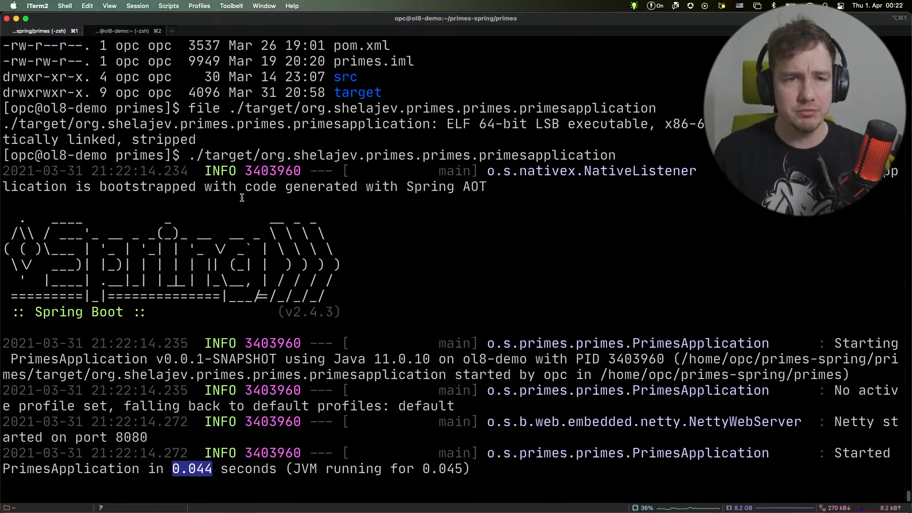
# Step: From the second session, curl localhost:8080/primes/random/100 repeatedly to get random prime lists
pyautogui.click(122, 31)
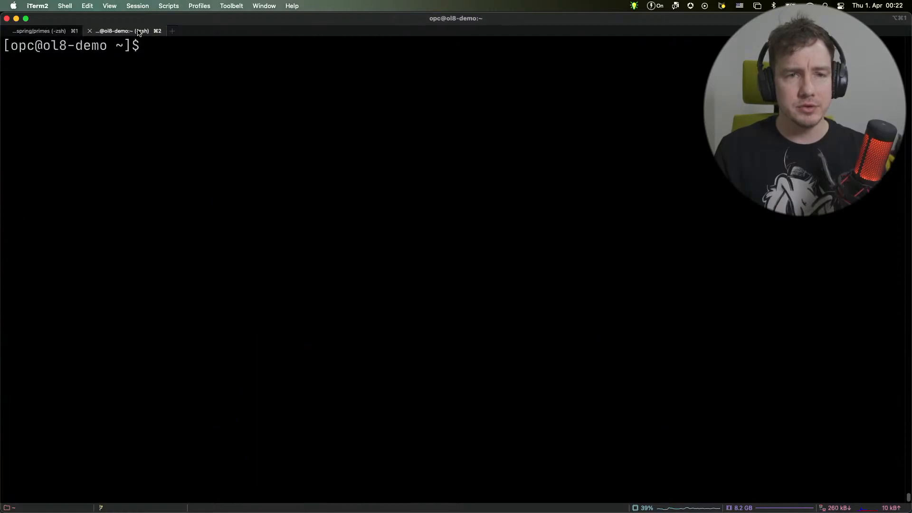
pyautogui.write("curl http://localhost:8080/primes/random/100 -w '\\n'")
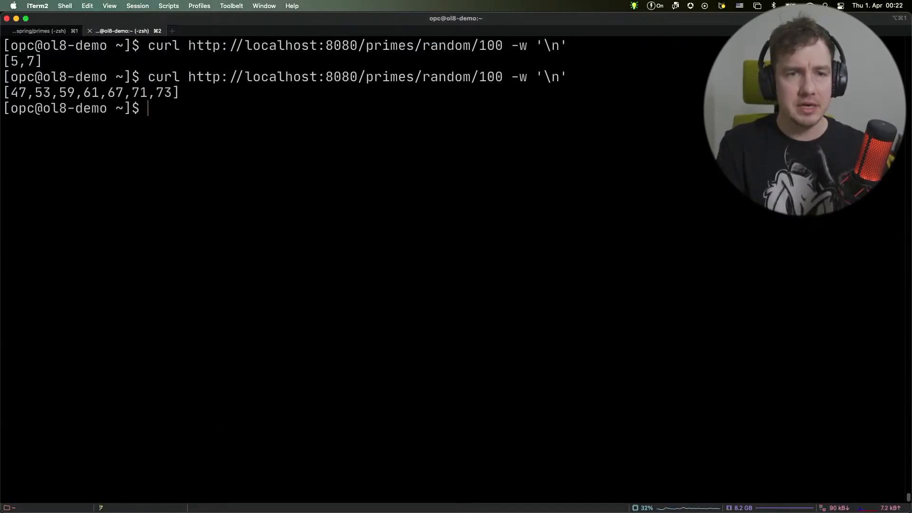
pyautogui.press('enter')
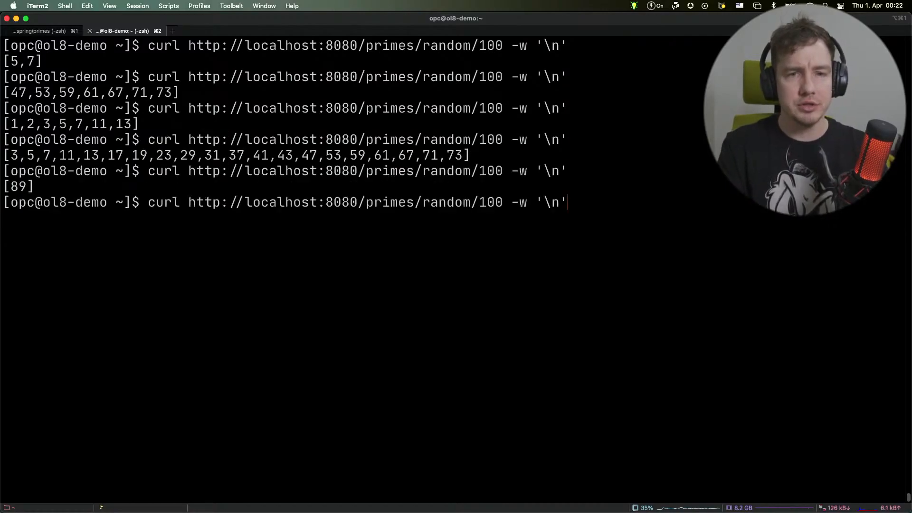
pyautogui.press('enter')
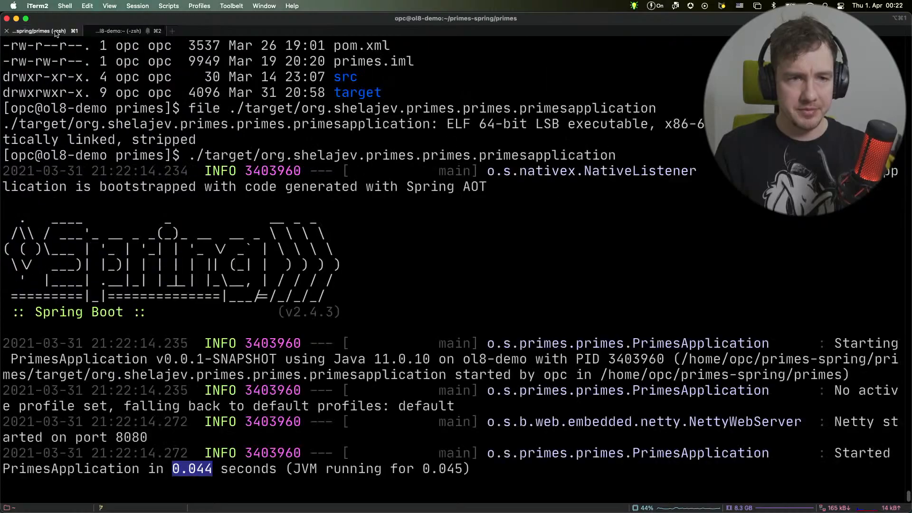
# Step: Stop the primes app with Ctrl+C, copy Dockerfile to Dockerfile.heroku and start editing it in vi
pyautogui.press('ctrl+c')
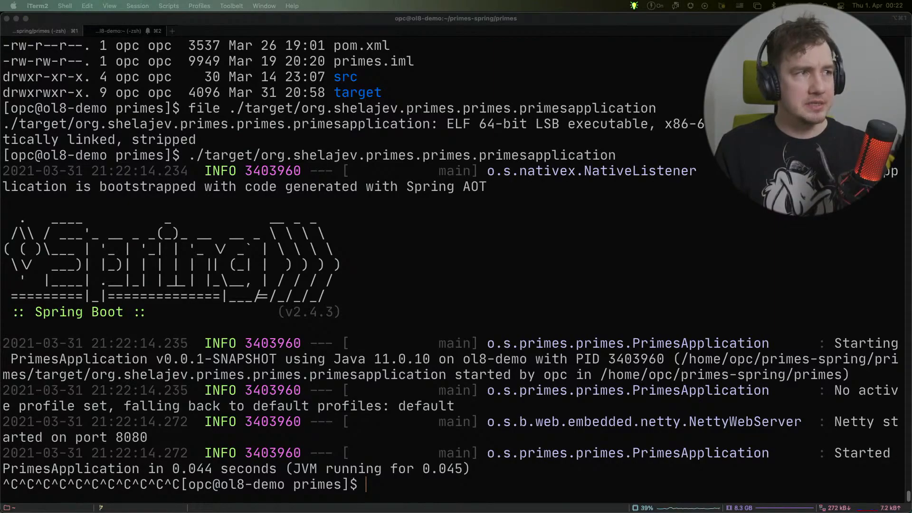
pyautogui.write('ls')
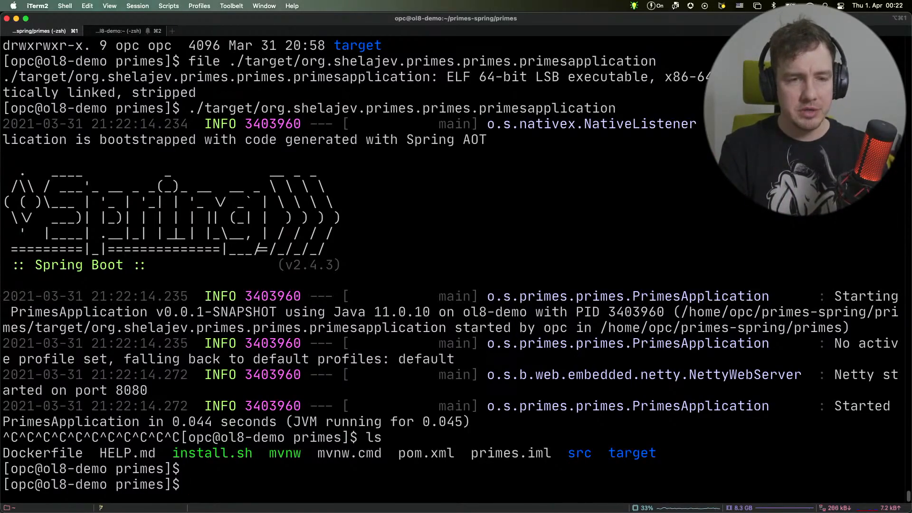
pyautogui.write('cp Dockerfile Do')
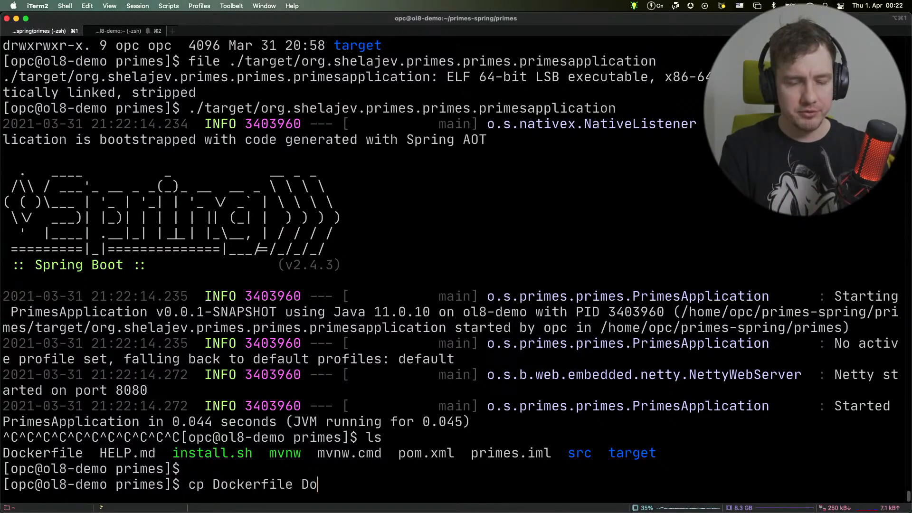
pyautogui.write('ckerfile.')
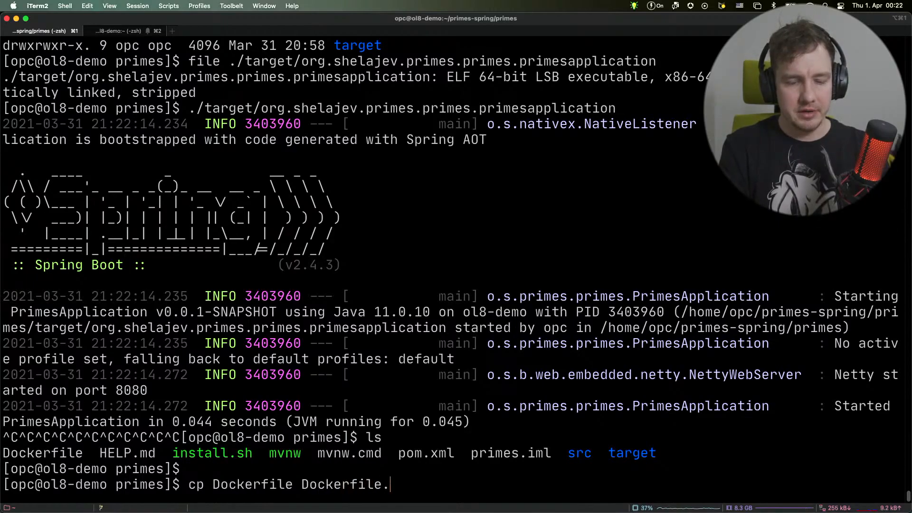
pyautogui.write('heroku')
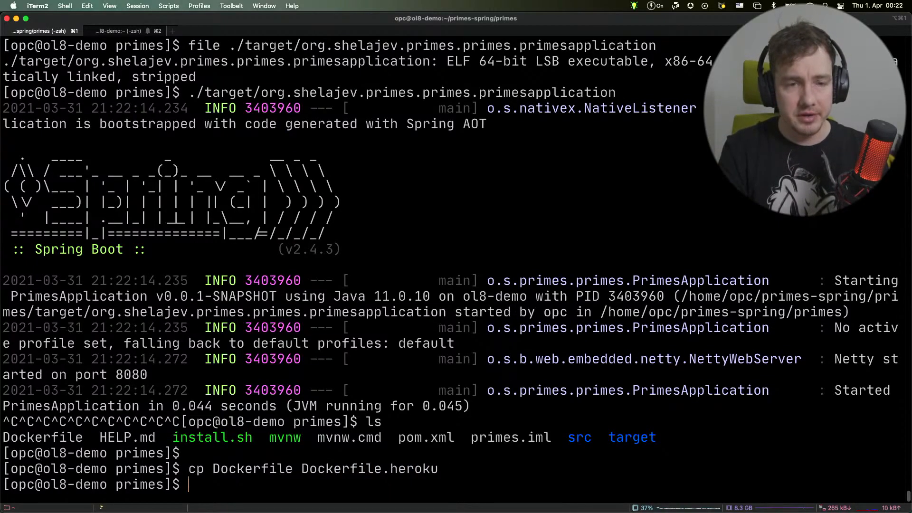
pyautogui.write('vi d')
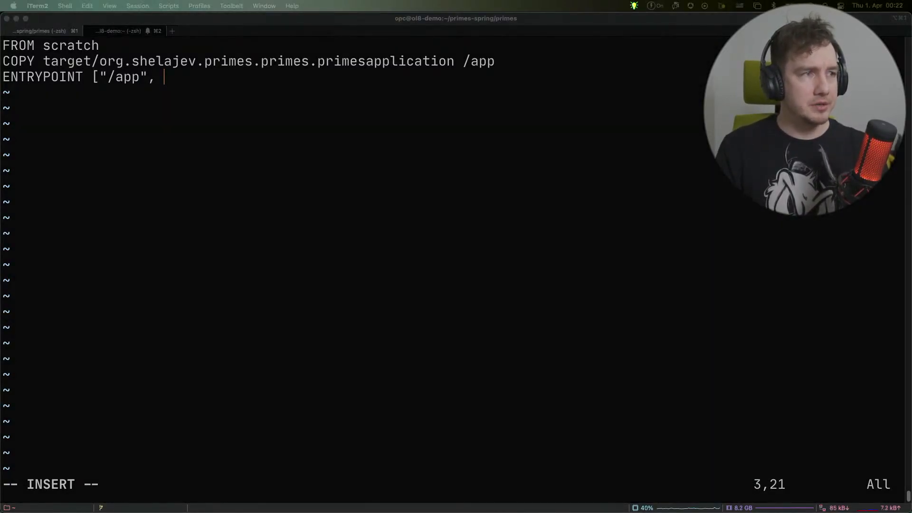
# Step: Append "-Dserver.port=${PORT}" to the ENTRYPOINT, then save and quit Vim
pyautogui.write('"-Dserver.port=${PORT}"]')
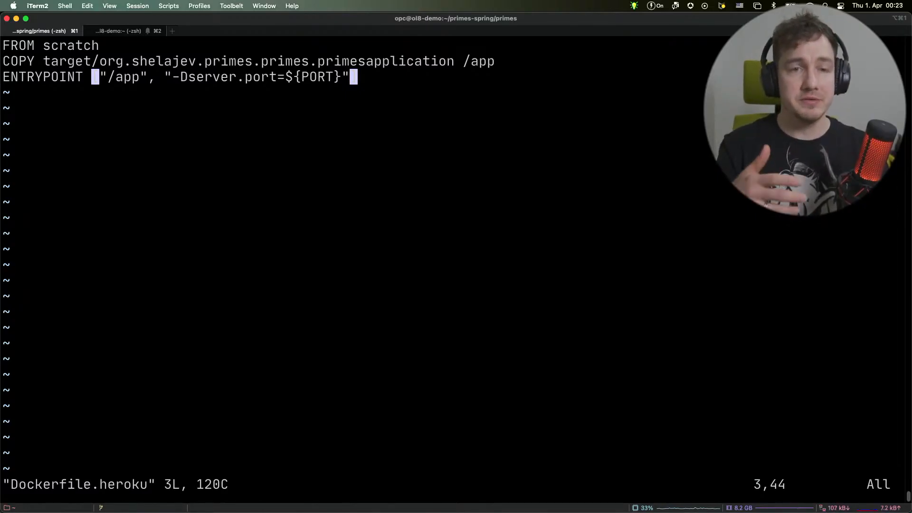
pyautogui.write(':q')
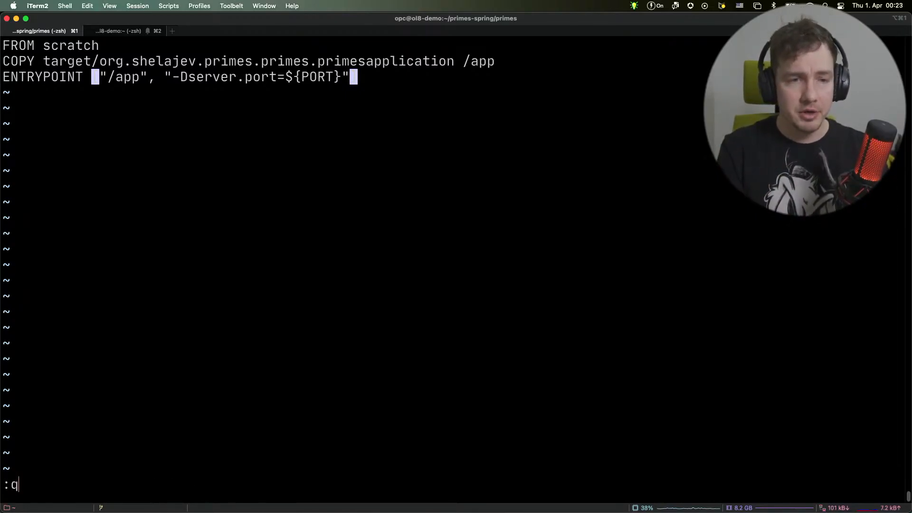
pyautogui.press('enter')
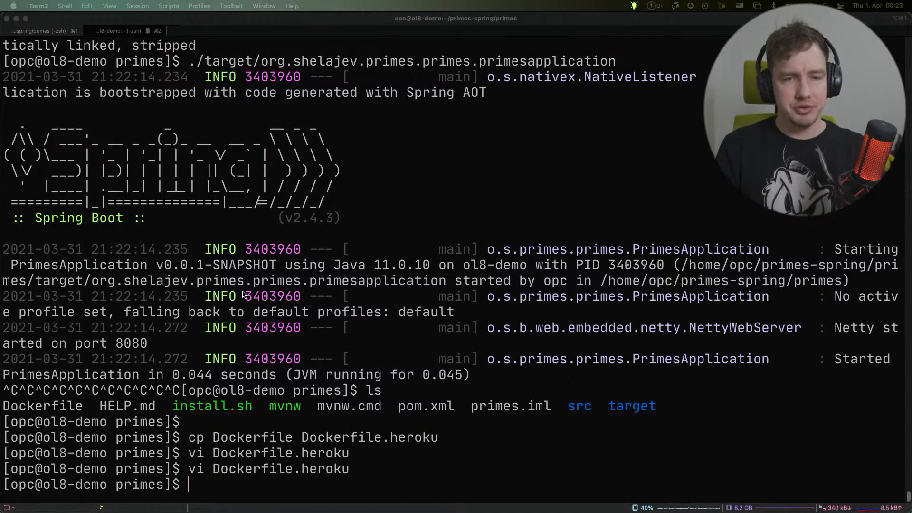
# Step: Build the spring-primes:heroku image from Dockerfile.heroku and locate the heroku CLI with which
pyautogui.write('docker build -f Dockerfile.heroku -t spring-primes:heroku .')
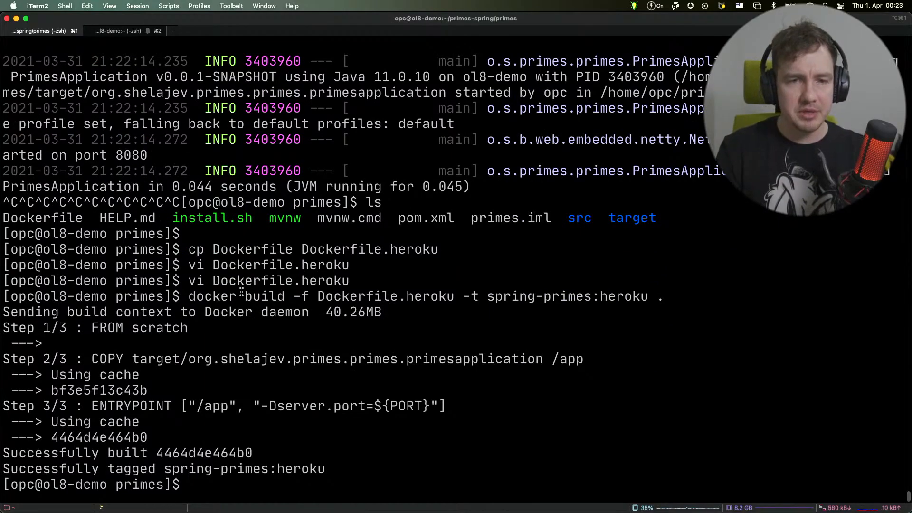
pyautogui.doubleClick(386, 297)
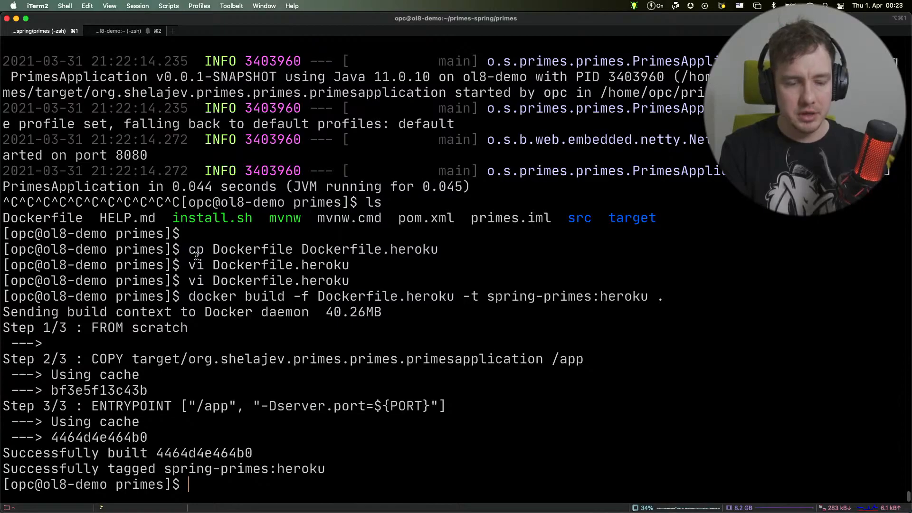
pyautogui.write('which heroku')
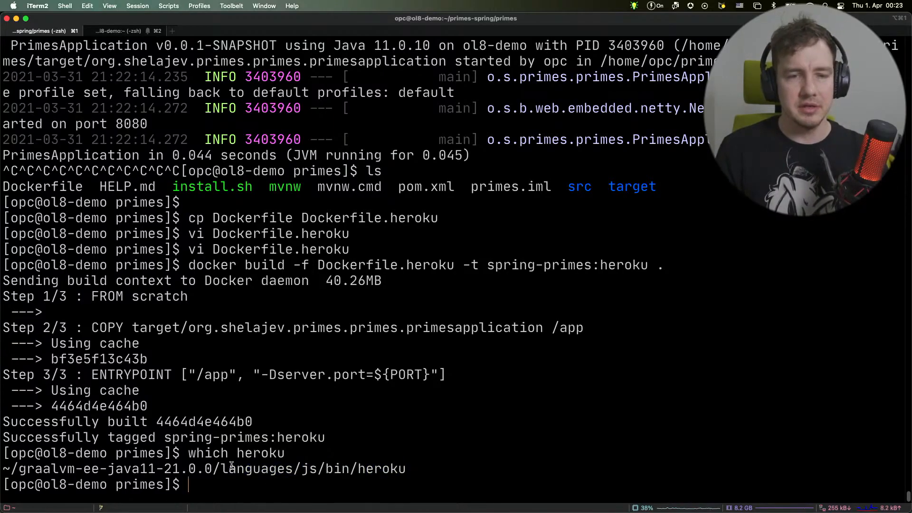
pyautogui.moveTo(328, 420)
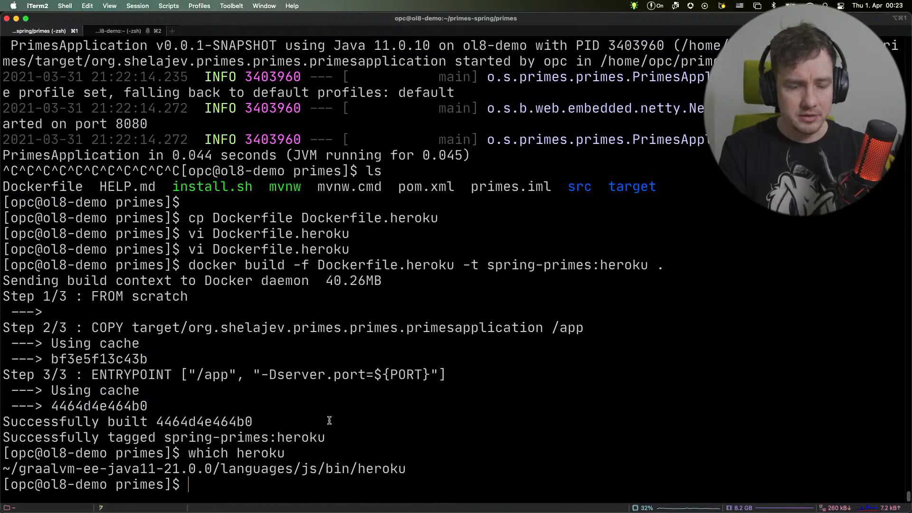
# Step: Log in with heroku login -i using email and password, then enter heroku create spring-native-primes --region eu
pyautogui.write('heroku login')
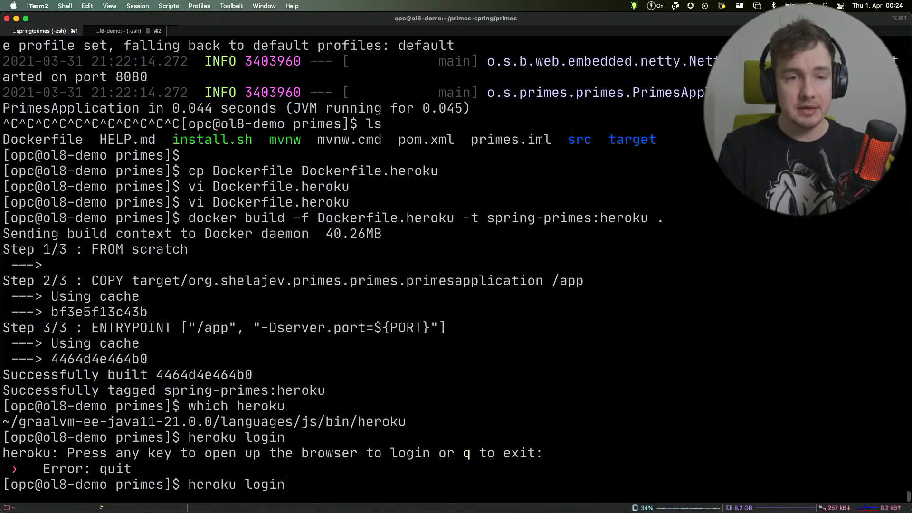
pyautogui.write('-i')
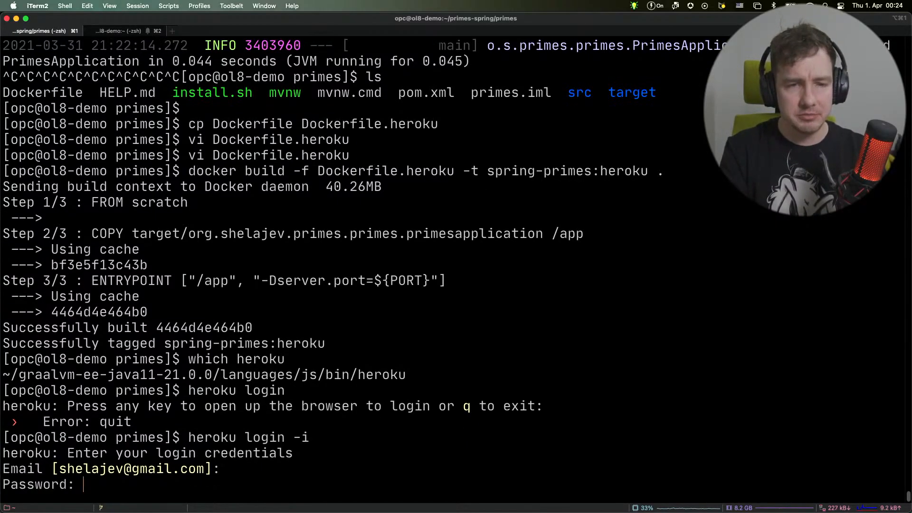
pyautogui.write('*****')
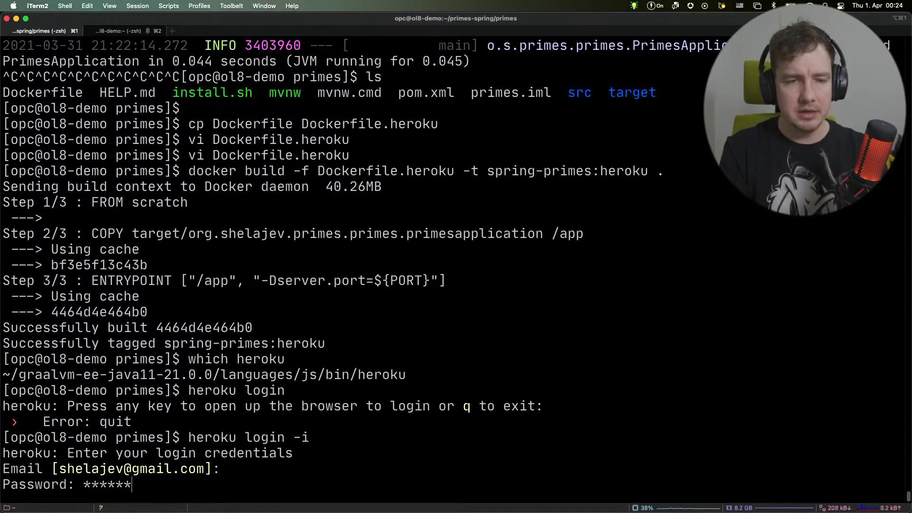
pyautogui.write('***')
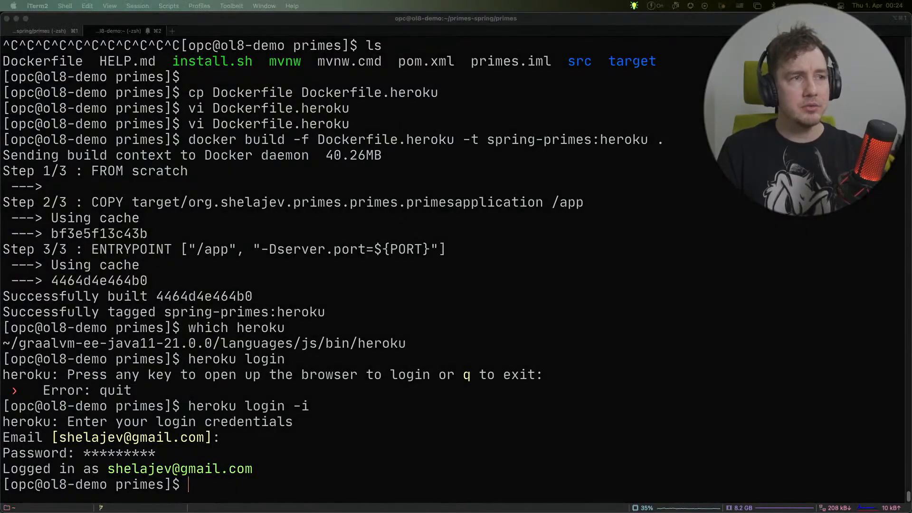
pyautogui.write('heroku create spring-native-primes --region eu')
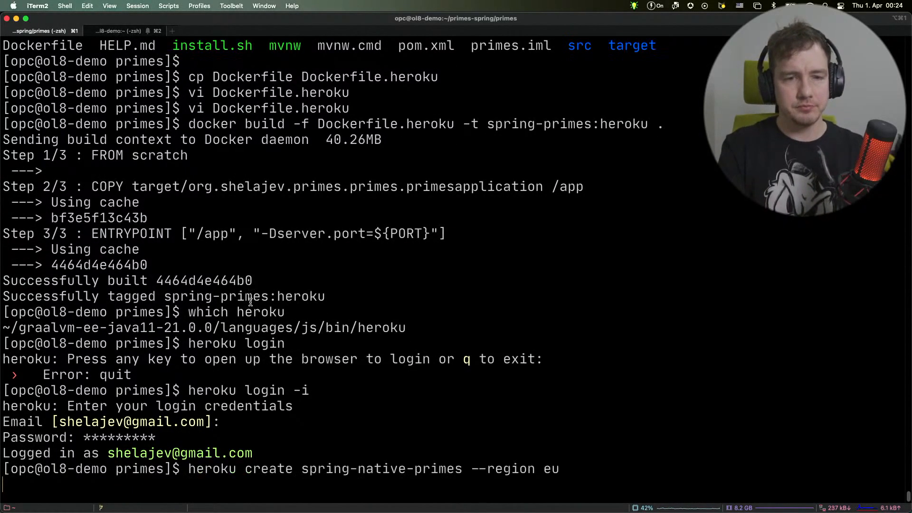
# Step: Create the spring-native-primes app, run heroku container:login and tag the image for registry.heroku.com/spring-native-primes/web
pyautogui.press('Return')
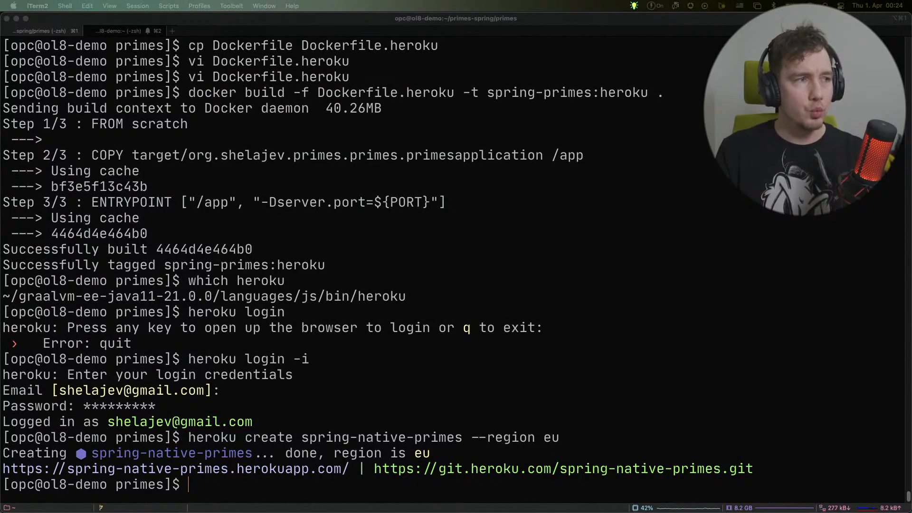
pyautogui.write('heroku container:login')
pyautogui.write('docker tag spring-primes:heroku registry.heroku.com/spring-native-primes/web')
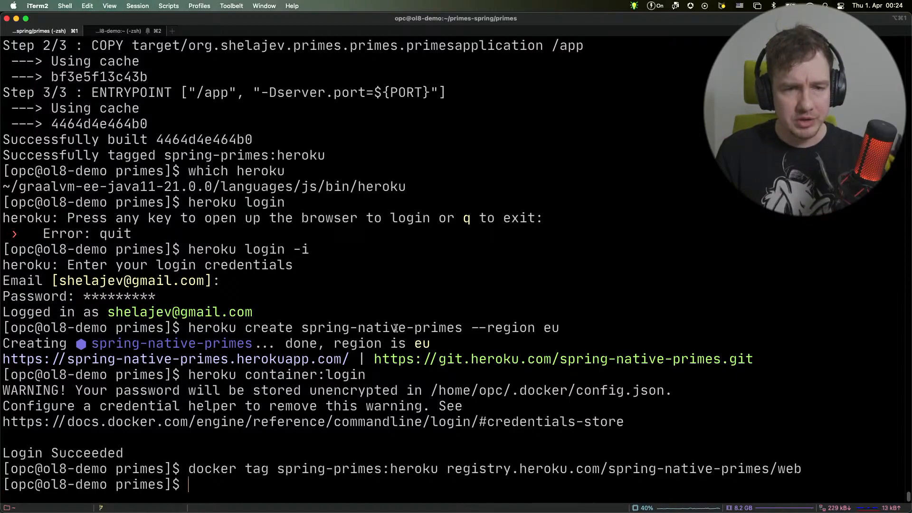
pyautogui.doubleClick(357, 468)
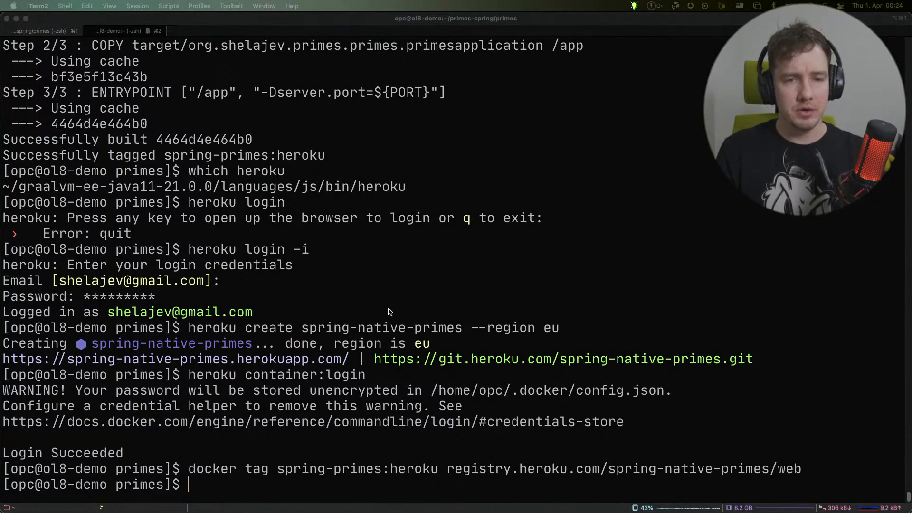
# Step: Push the image to registry.heroku.com and release it with heroku container:release web -a spring-native-primes
pyautogui.write('docker push registry.heroku.com/spring-native-primes/web')
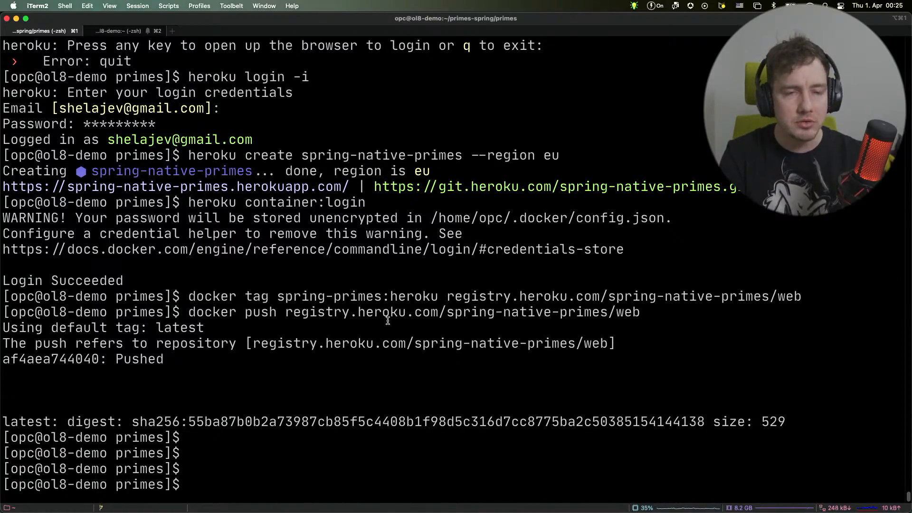
pyautogui.write('heroku container:release web -a spring-native-primes')
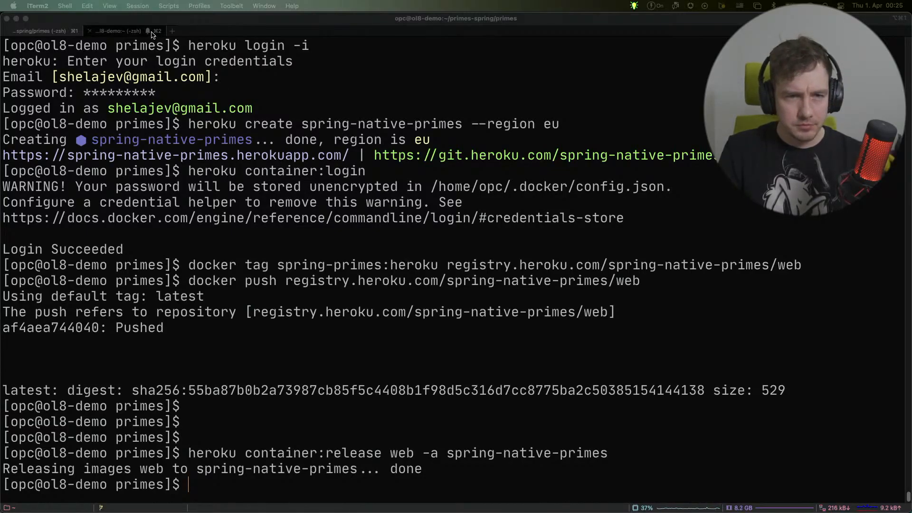
pyautogui.click(117, 31)
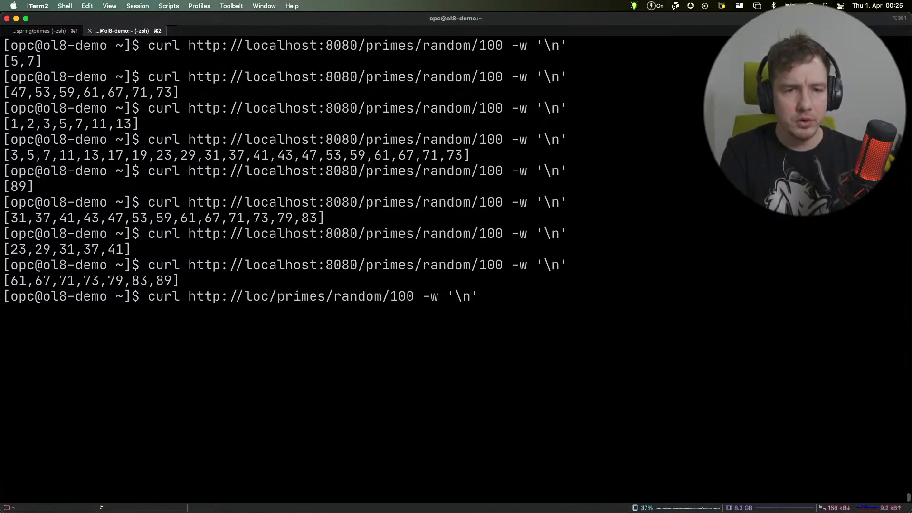
# Step: Curl spring-native-primes.herokuapp.com/primes/random/100 and get random prime lists back
pyautogui.write('spring-native-primes.herokuapp.com')
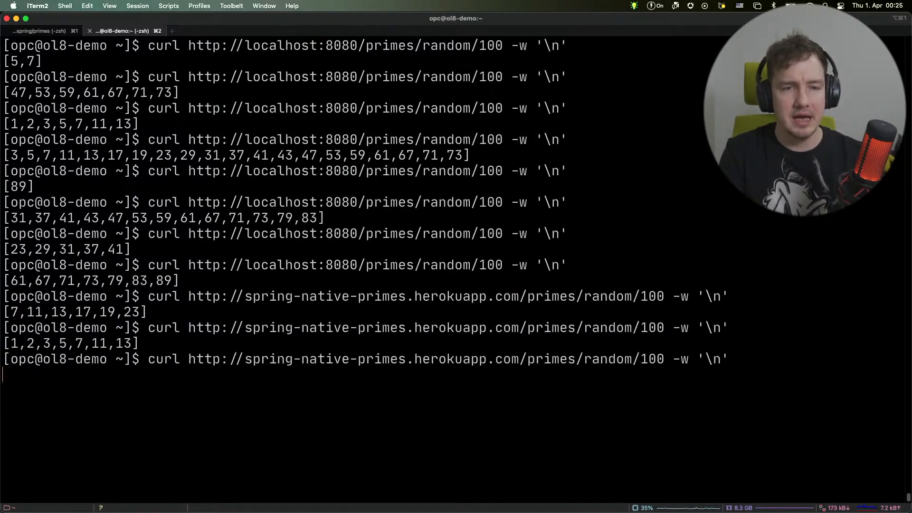
pyautogui.press('enter')
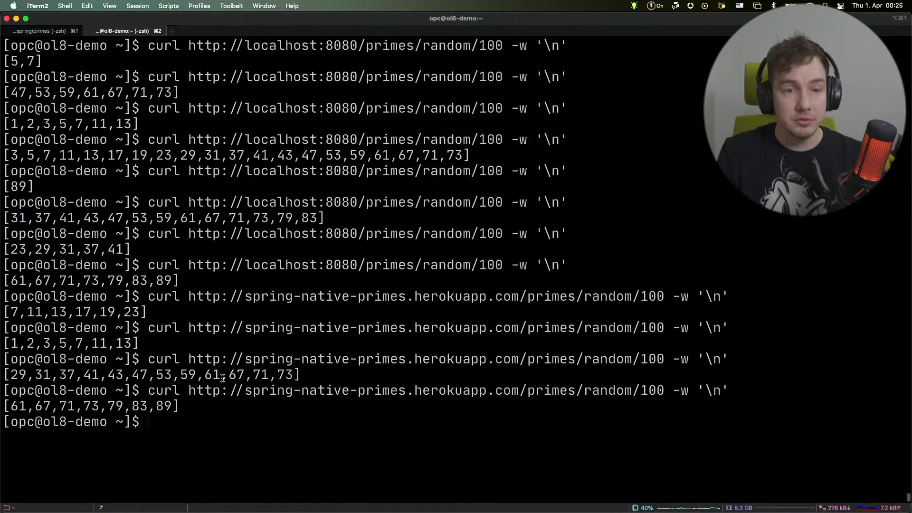
pyautogui.moveTo(188, 390); pyautogui.dragTo(665, 391)
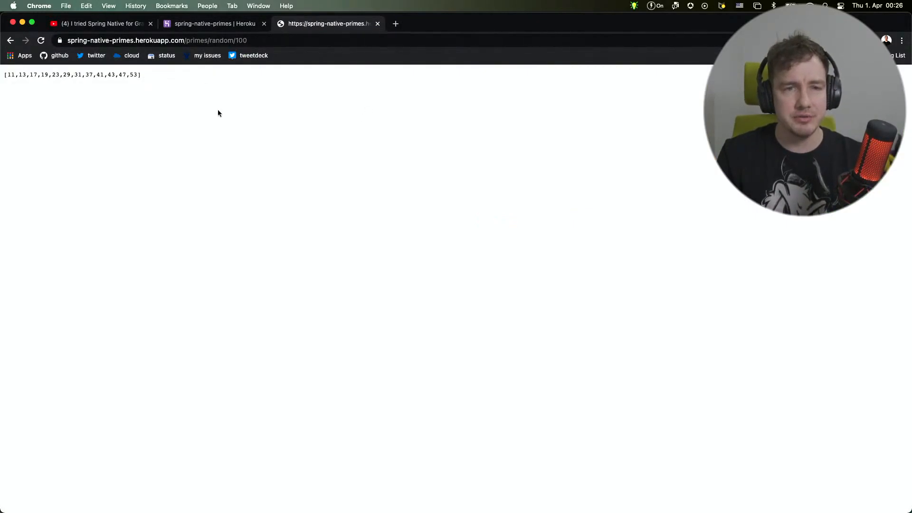
# Step: Load random primes below 1000 in Chrome, refresh for a new set, then show the app's Heroku dashboard
pyautogui.press('cmd+plus')
pyautogui.write('0')
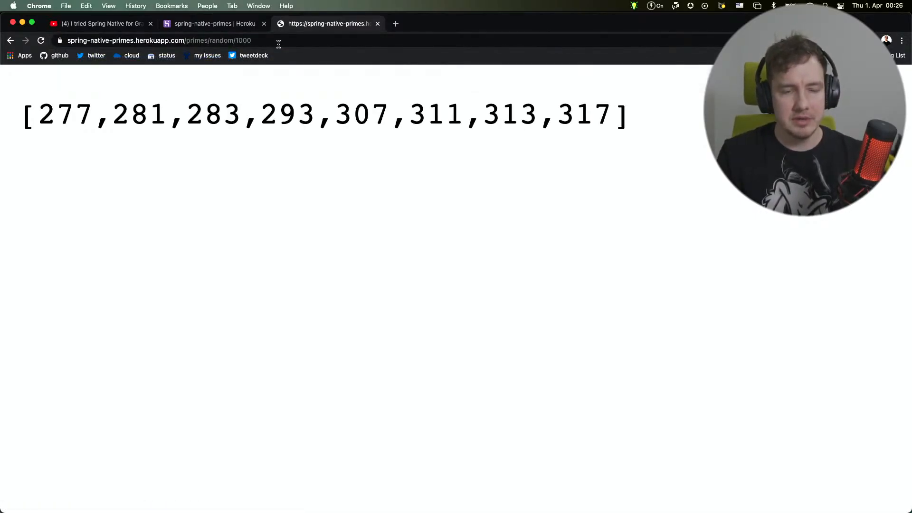
pyautogui.click(158, 40)
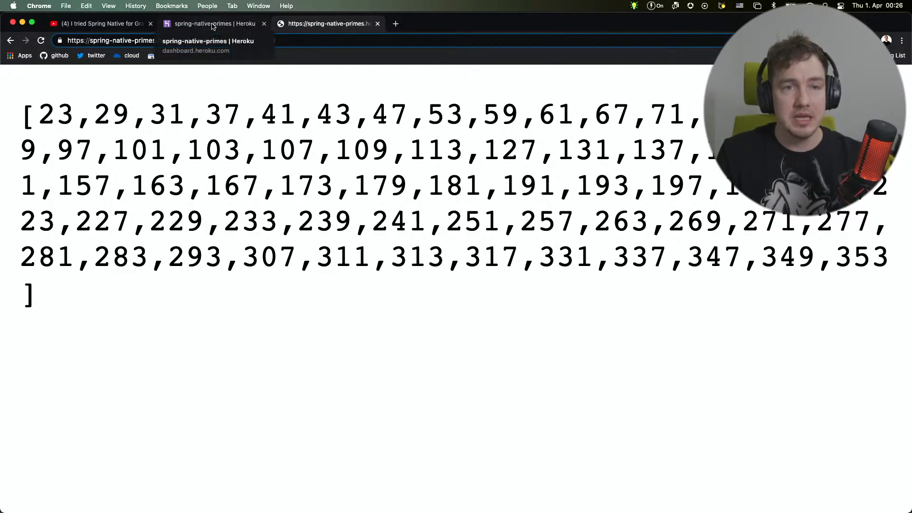
pyautogui.click(214, 23)
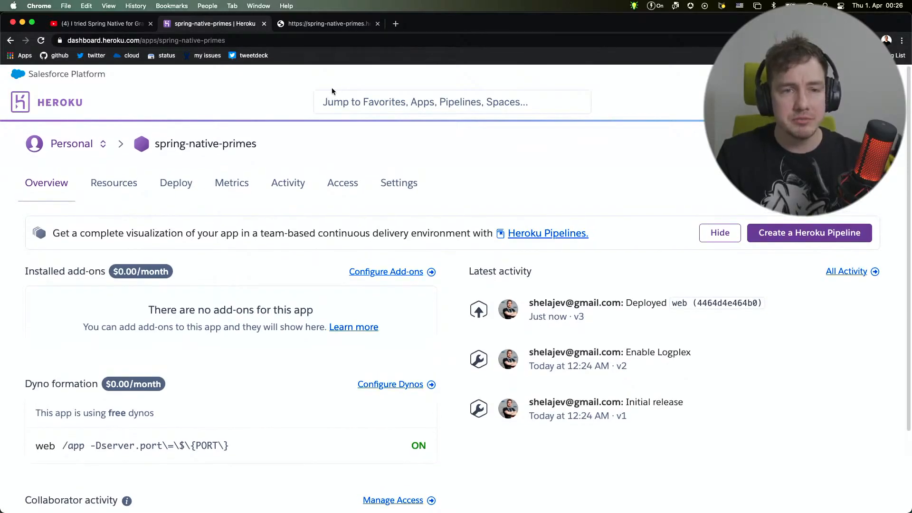